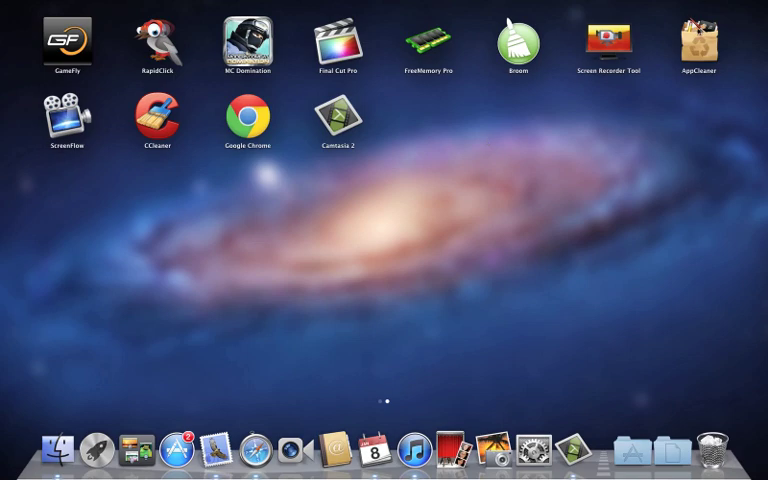
- Launch AppCleaner from Launchpad so its empty drop window is ready
{"action": "double_click", "coordinate": [697, 45]}
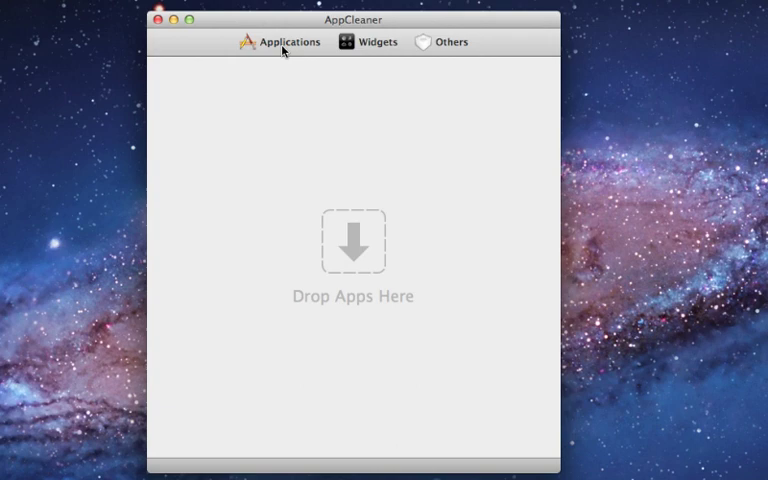
{"action": "mouse_move", "coordinate": [297, 33]}
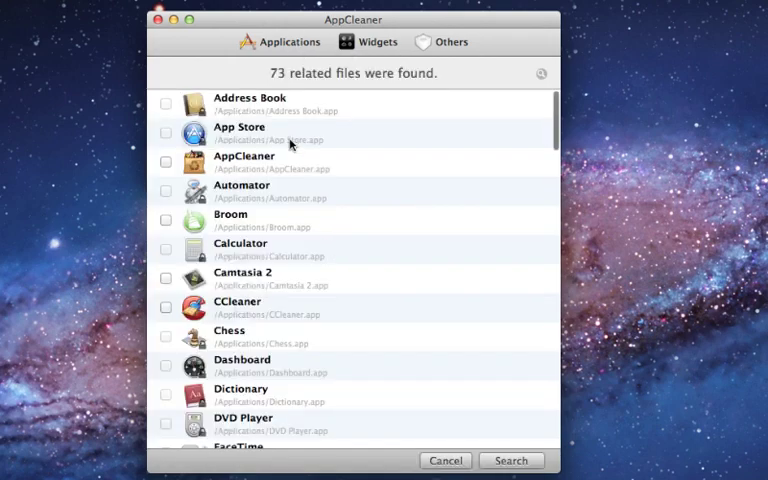
{"action": "mouse_move", "coordinate": [357, 292]}
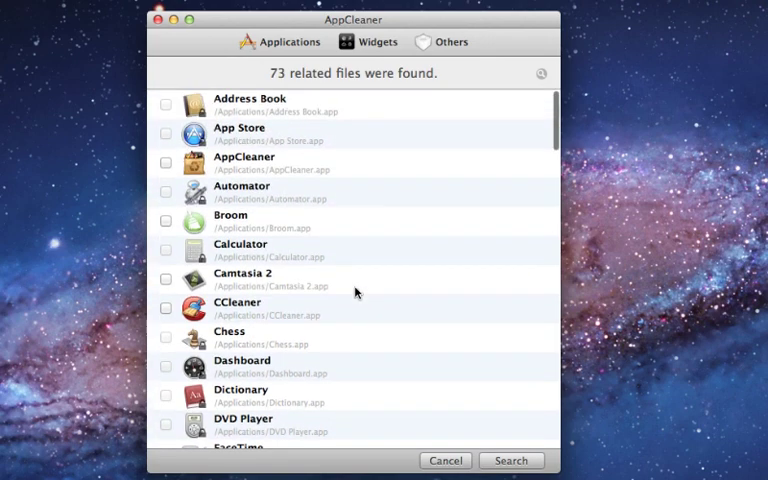
{"action": "mouse_move", "coordinate": [291, 257]}
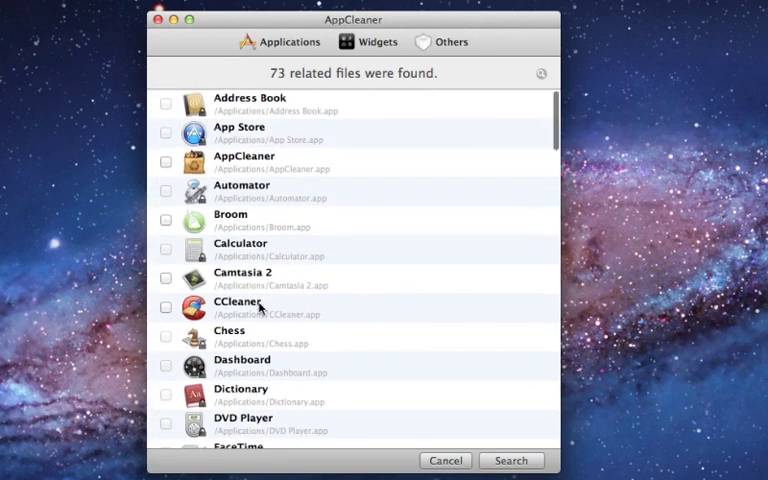
- Mark CCleaner in the application list and search for its related files
{"action": "left_click", "coordinate": [166, 307]}
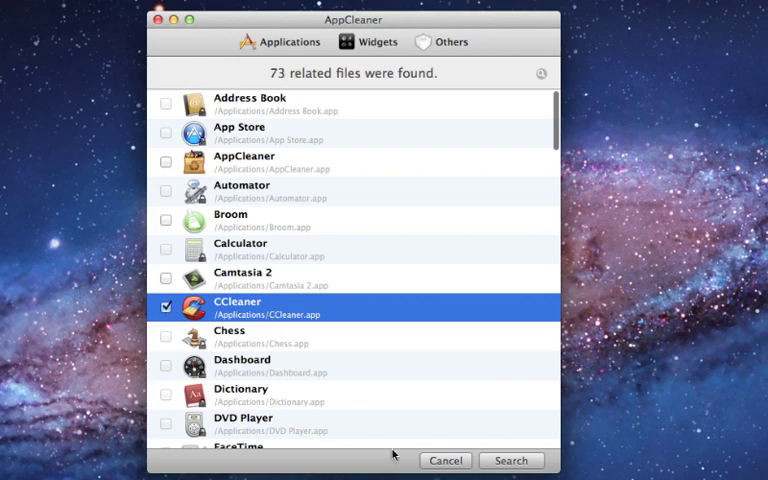
{"action": "left_click", "coordinate": [511, 460]}
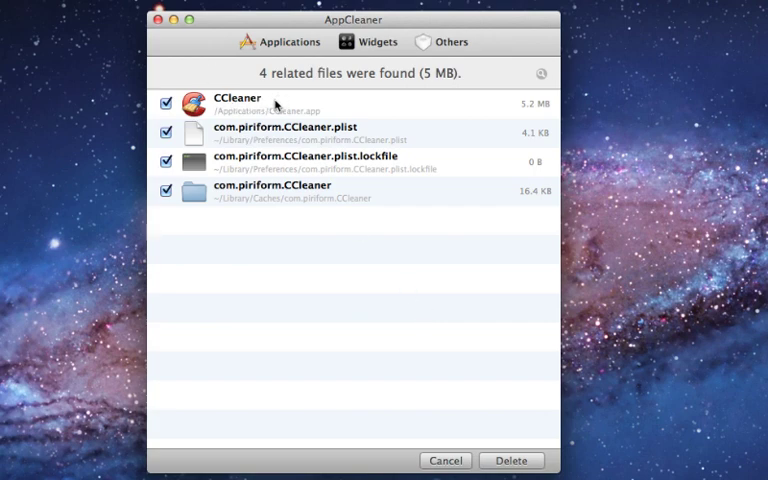
{"action": "mouse_move", "coordinate": [270, 175]}
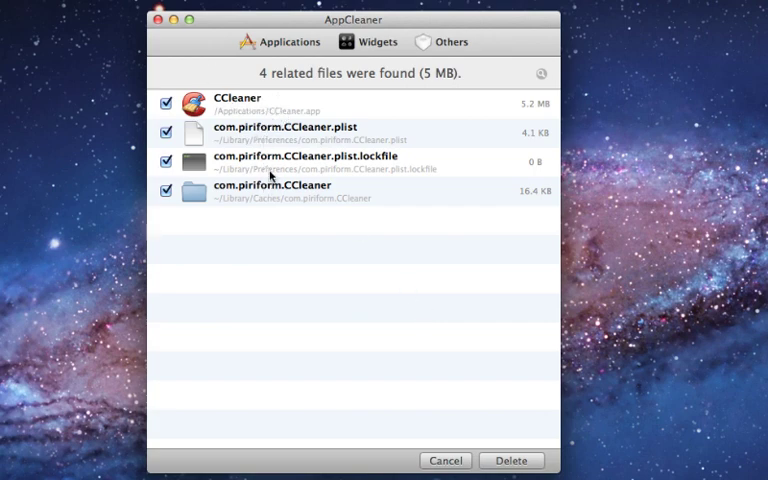
{"action": "mouse_move", "coordinate": [454, 236]}
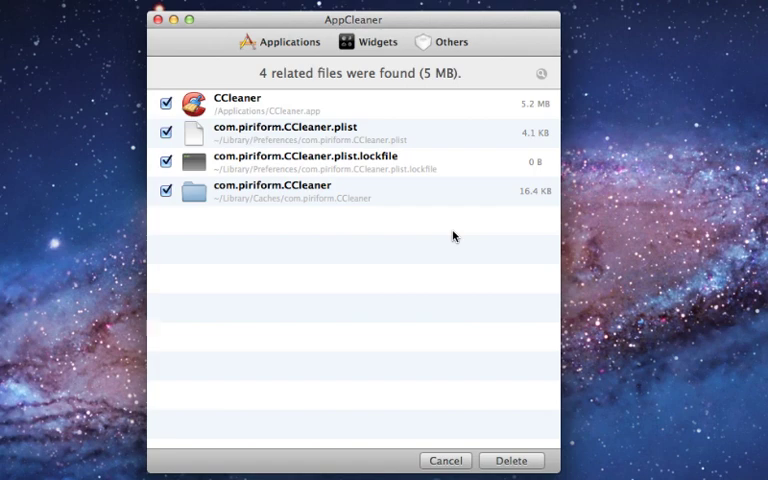
{"action": "mouse_move", "coordinate": [503, 291]}
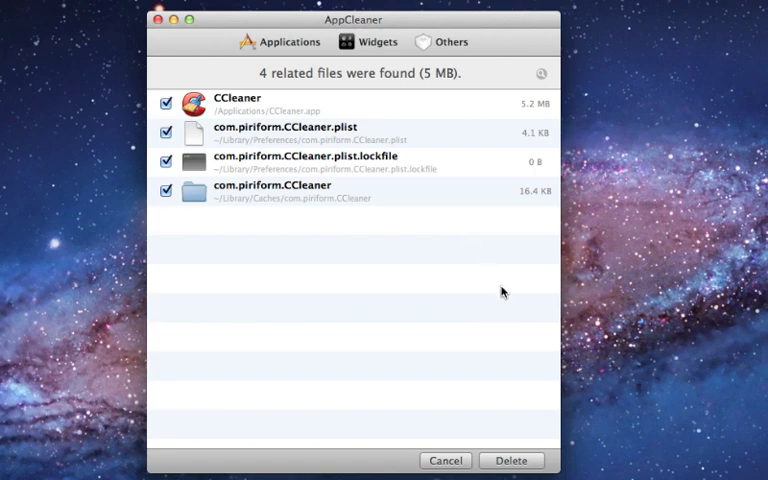
{"action": "mouse_move", "coordinate": [503, 373]}
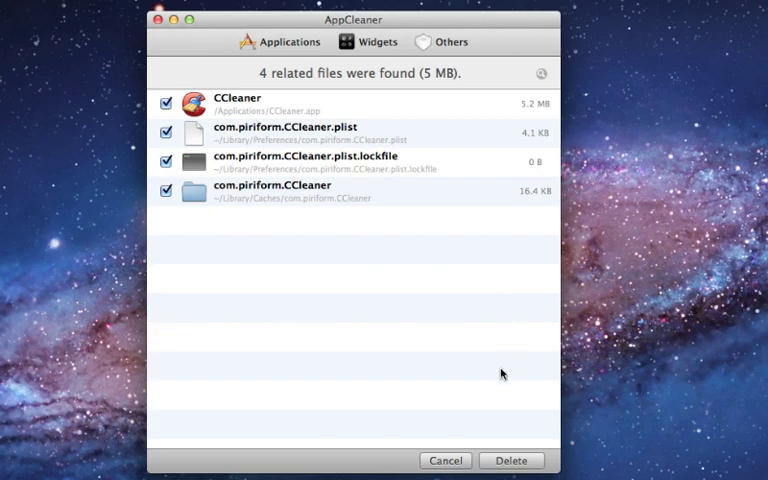